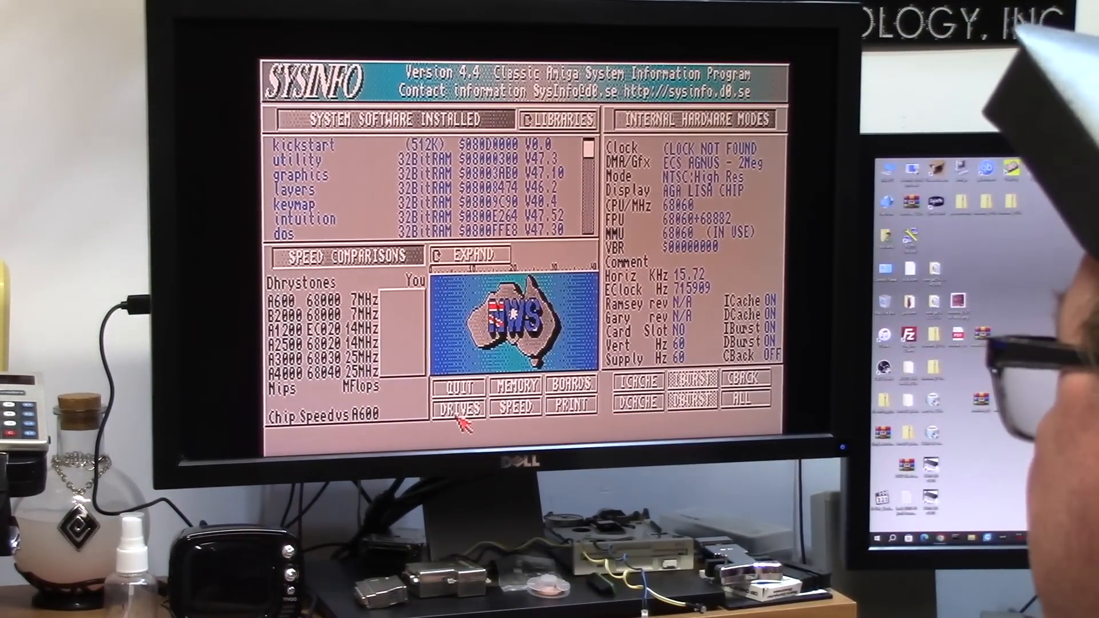
# Show drive details for DH0 (System volume on 2nd.scsi.device) and start its speed-test read
pyautogui.click(459, 406)
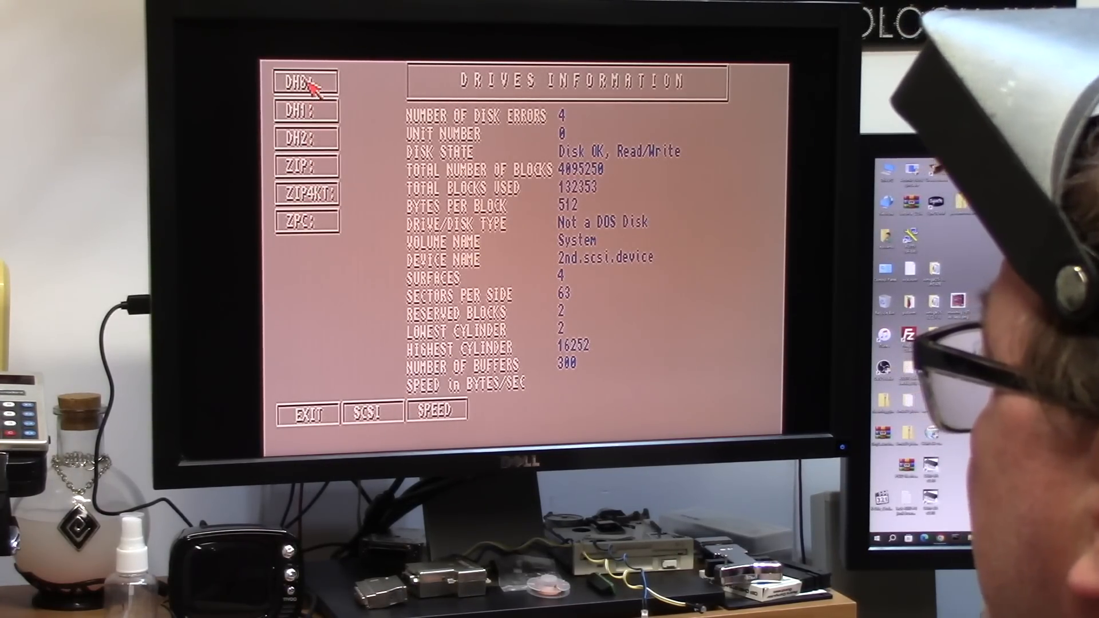
pyautogui.click(308, 219)
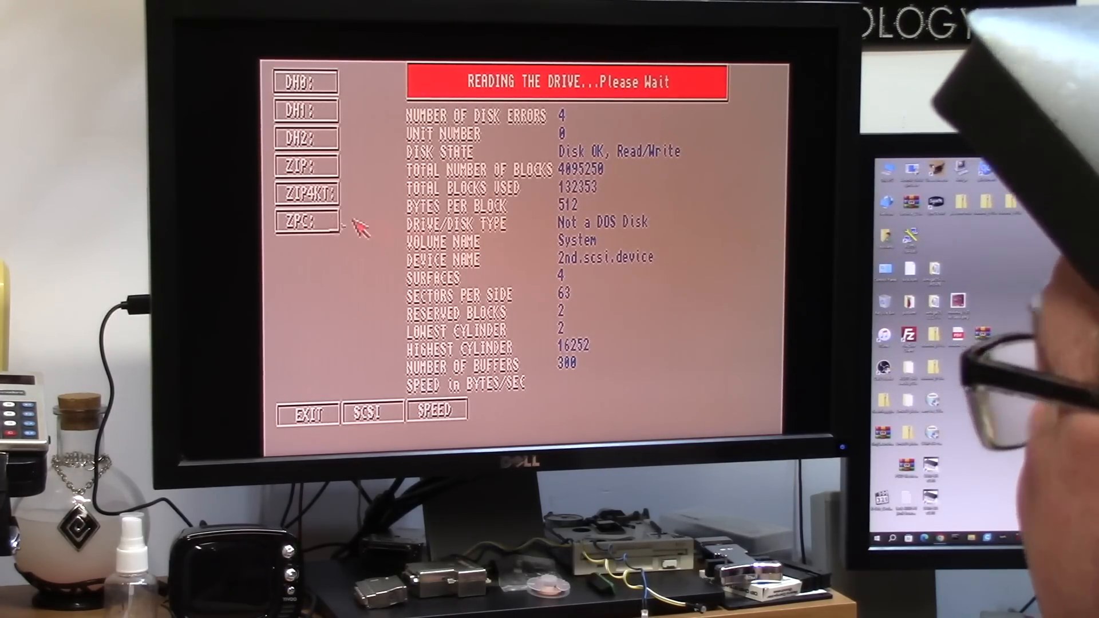